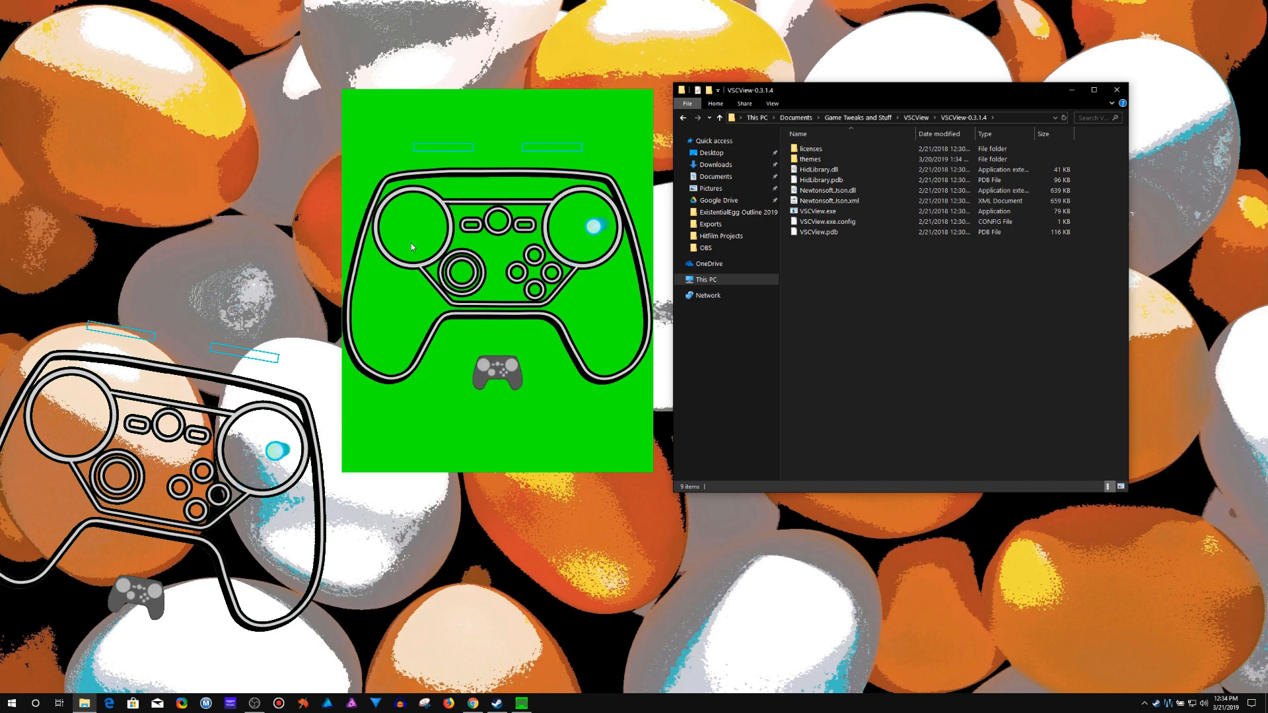
{"action": "mouse_move", "coordinate": [271, 292]}
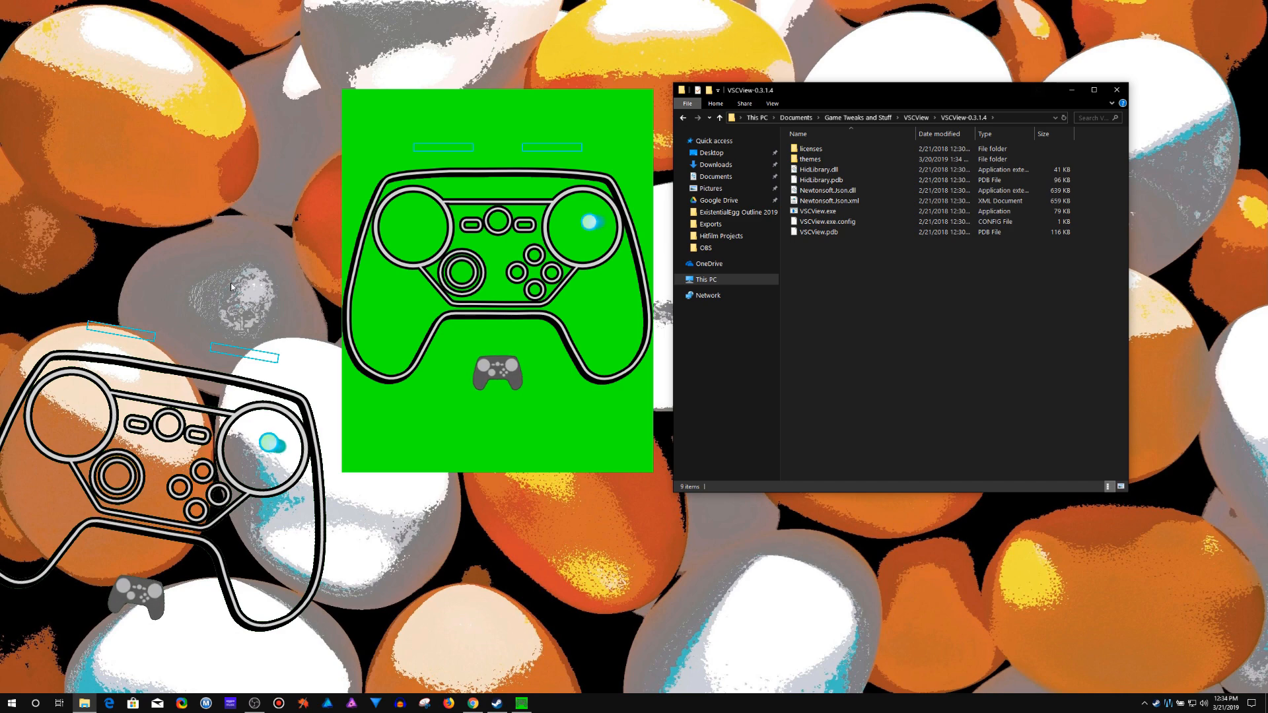
- Show the Dropbox VSCView ExistentialEgg Themes folder in the browser
{"action": "left_click", "coordinate": [829, 200]}
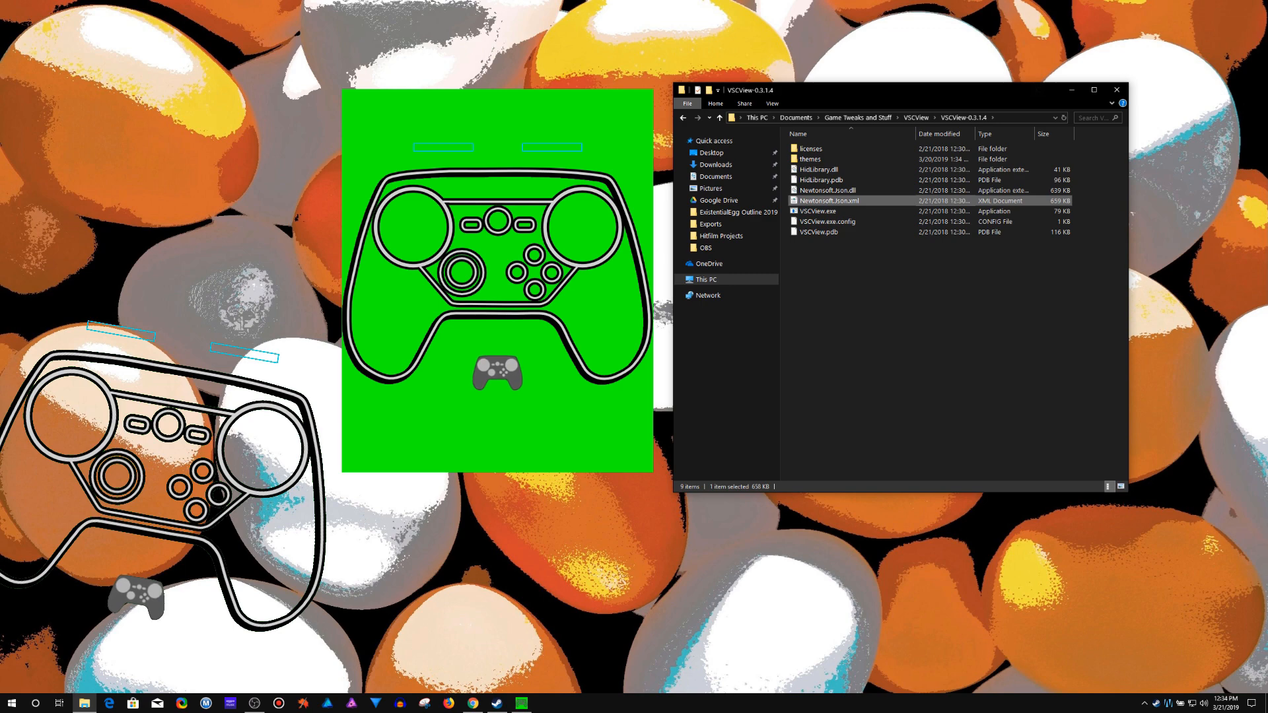
{"action": "mouse_move", "coordinate": [584, 502]}
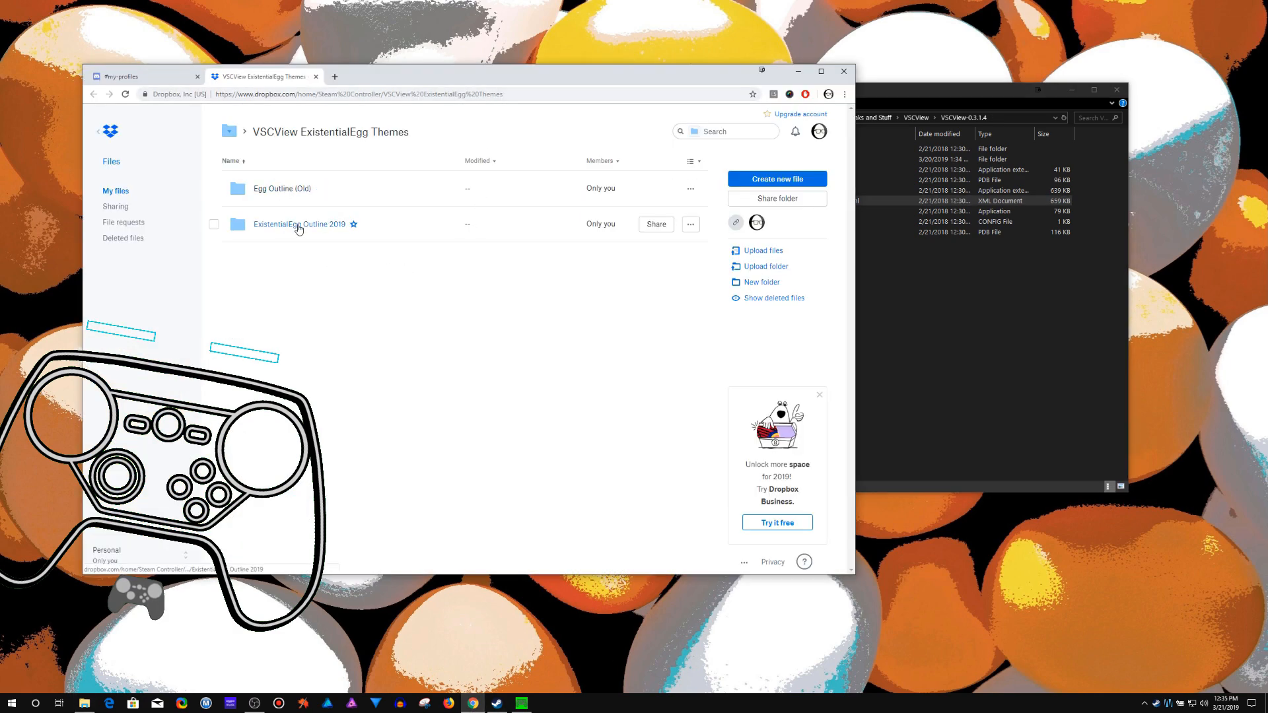
{"action": "mouse_move", "coordinate": [187, 83]}
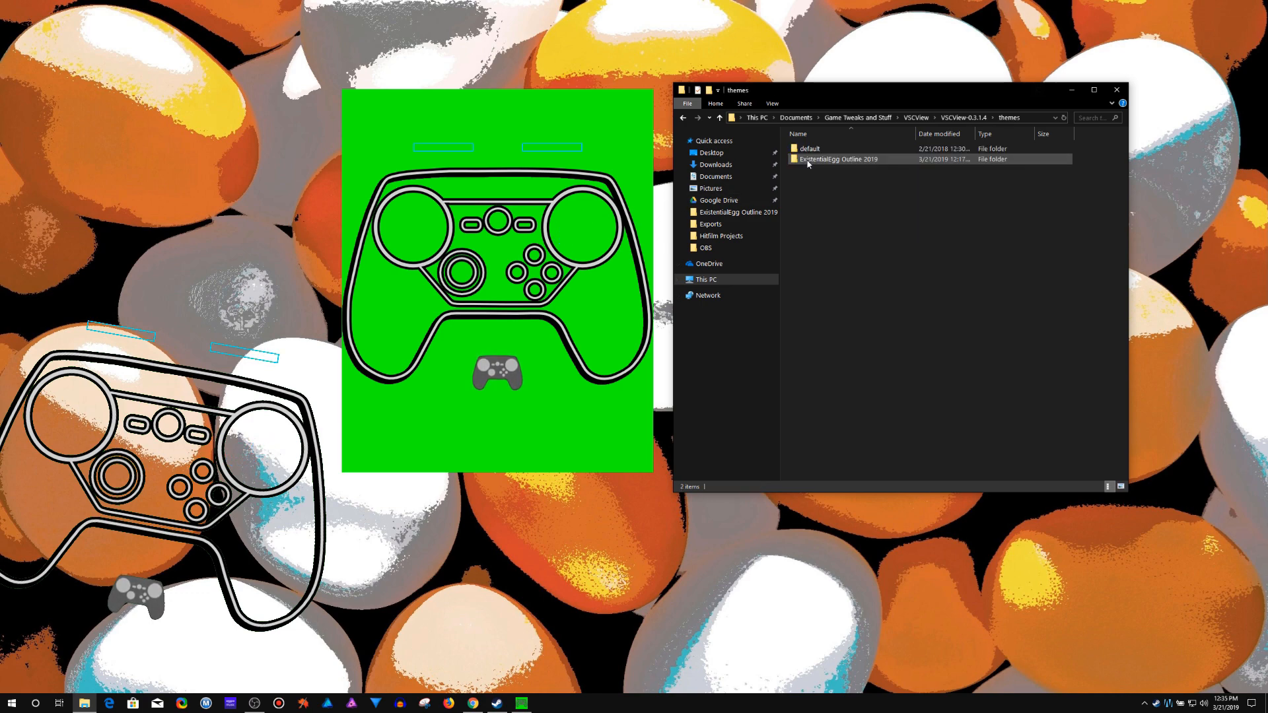
{"action": "mouse_move", "coordinate": [839, 158]}
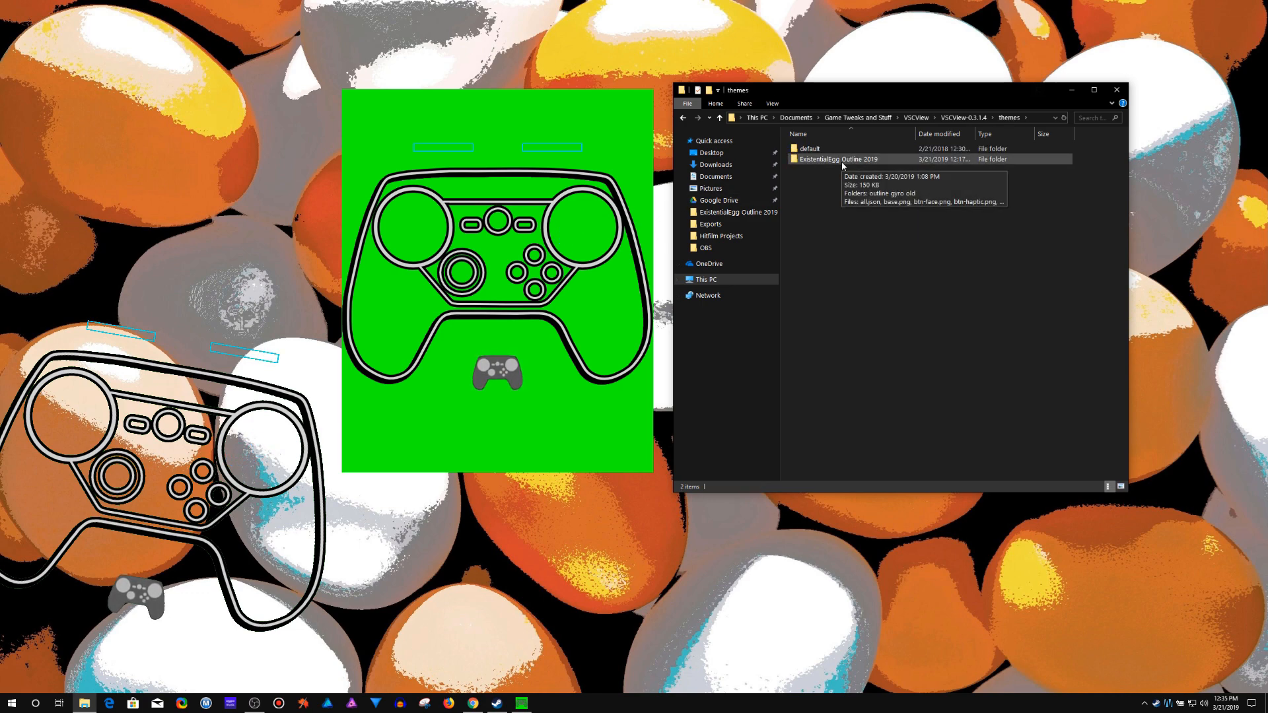
{"action": "mouse_move", "coordinate": [828, 195]}
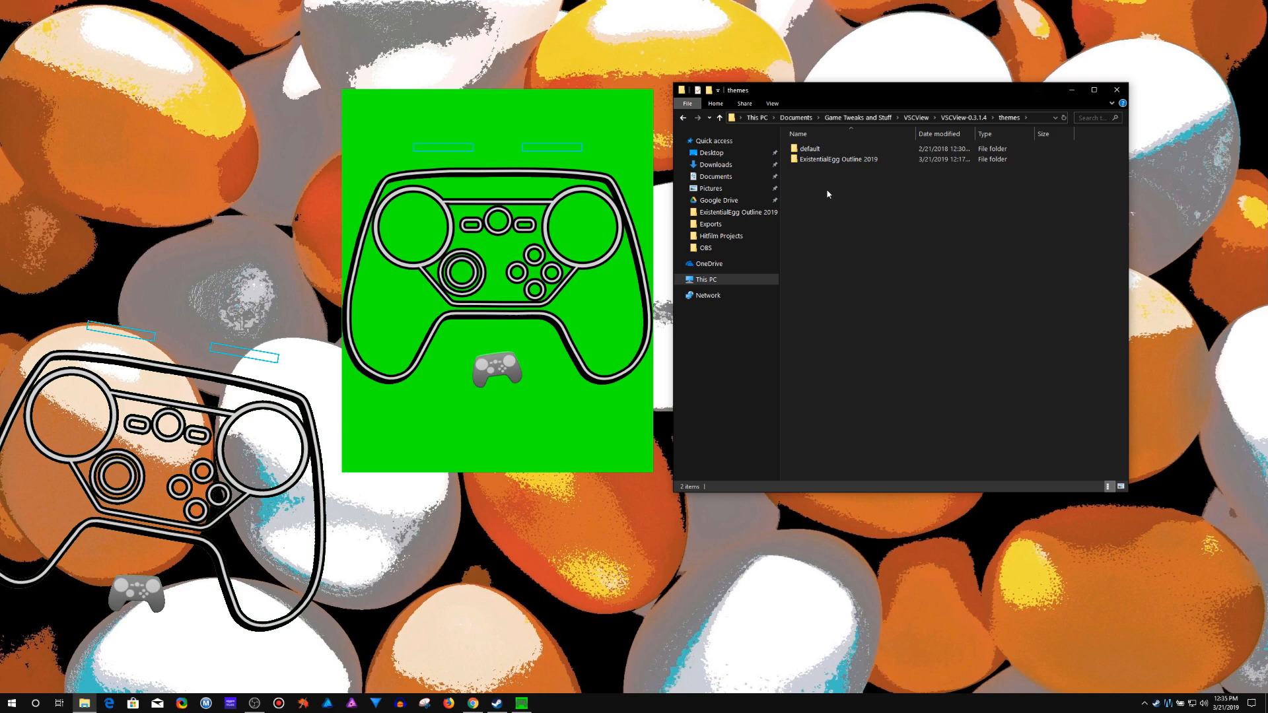
- Open the ExistentialEgg Outline 2019 theme folder in File Explorer
{"action": "double_click", "coordinate": [837, 158]}
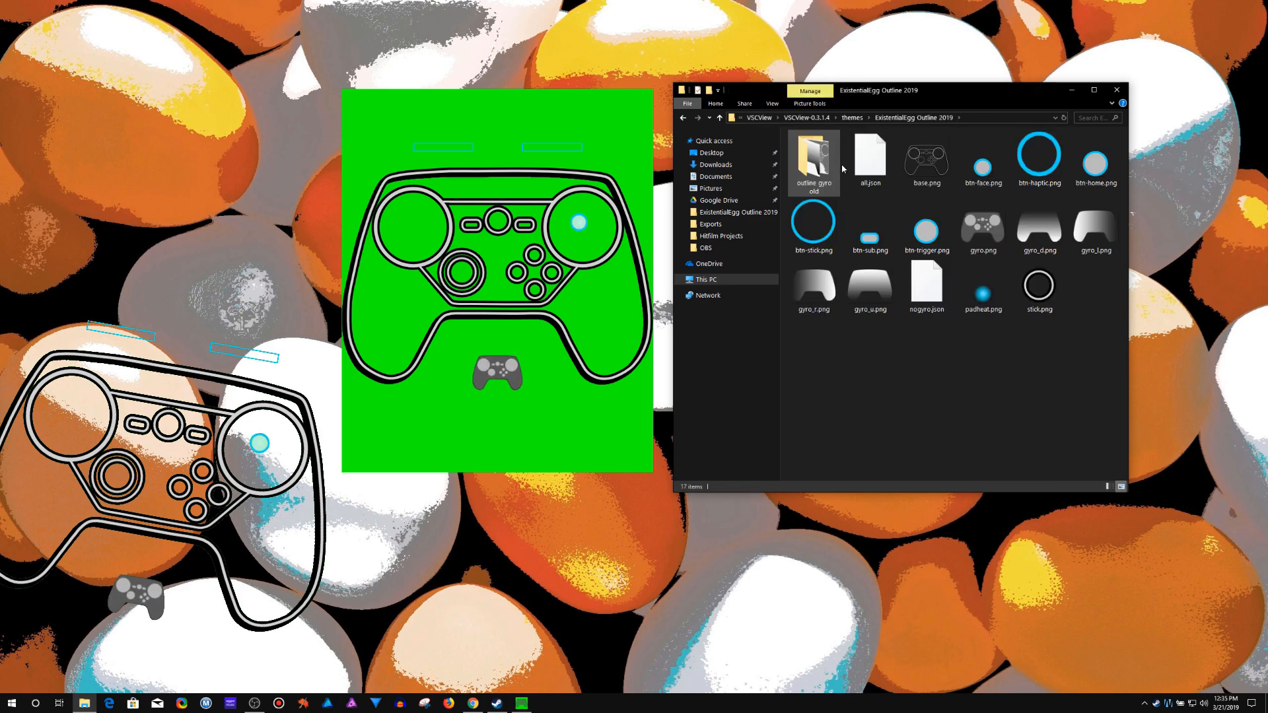
{"action": "mouse_move", "coordinate": [871, 158]}
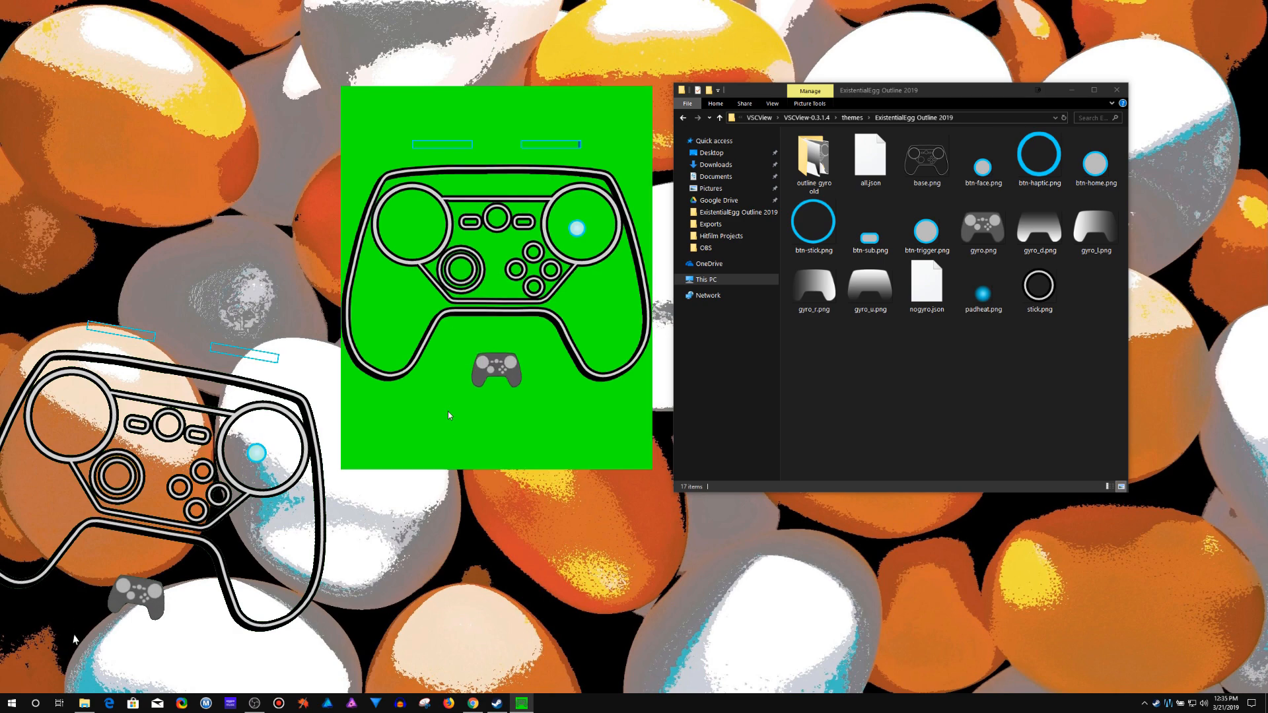
- Apply the ExistentialEgg Outline 2019/all theme from VSCView's right-click menu
{"action": "right_click", "coordinate": [451, 415]}
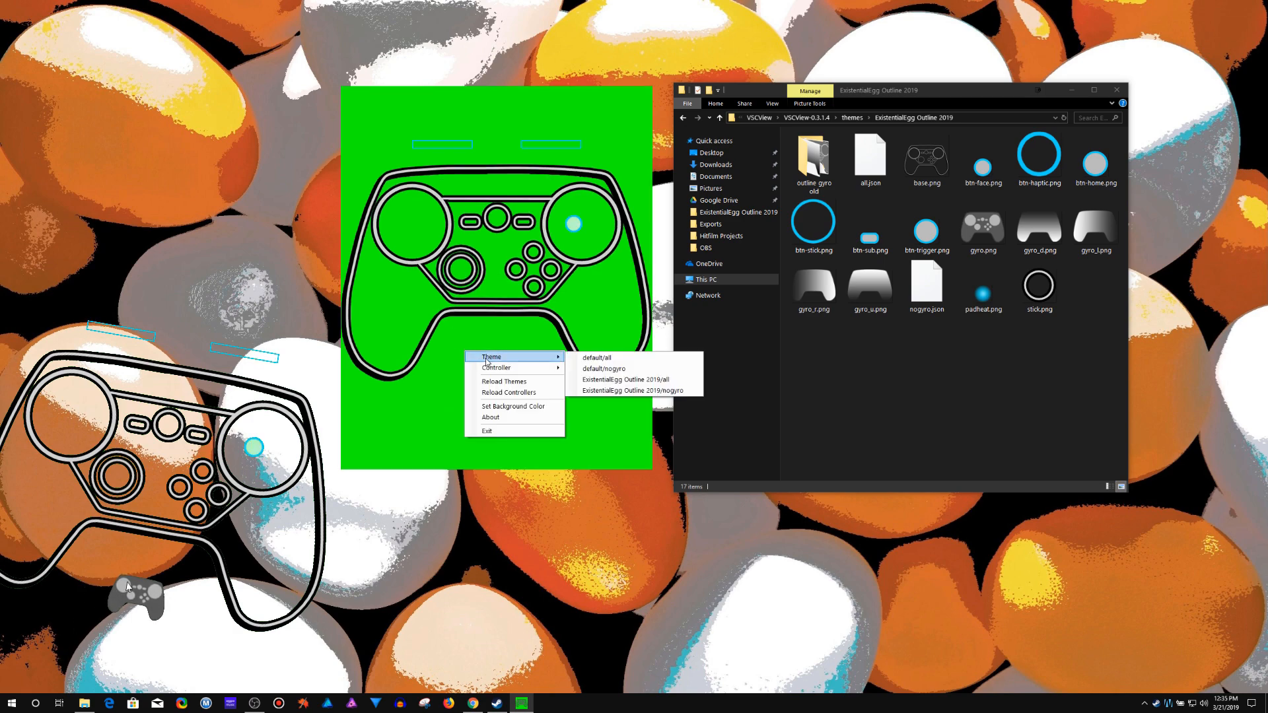
{"action": "left_click", "coordinate": [625, 380]}
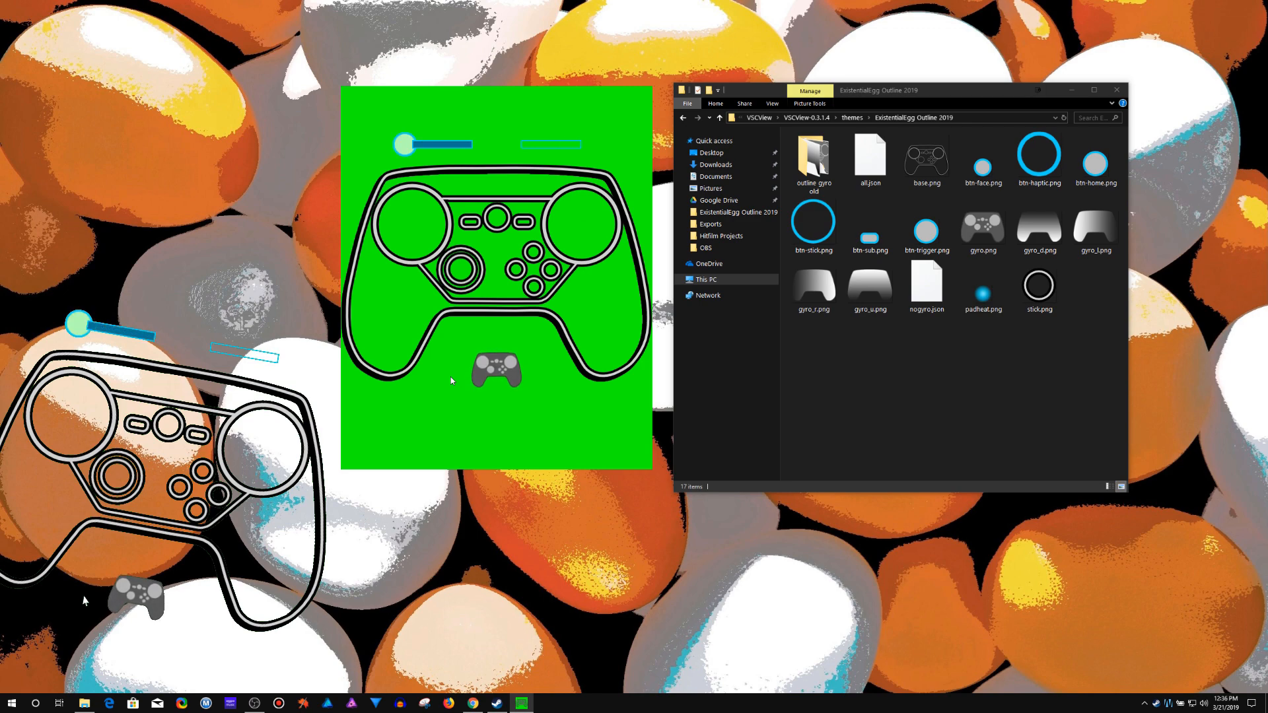
{"action": "right_click", "coordinate": [496, 372]}
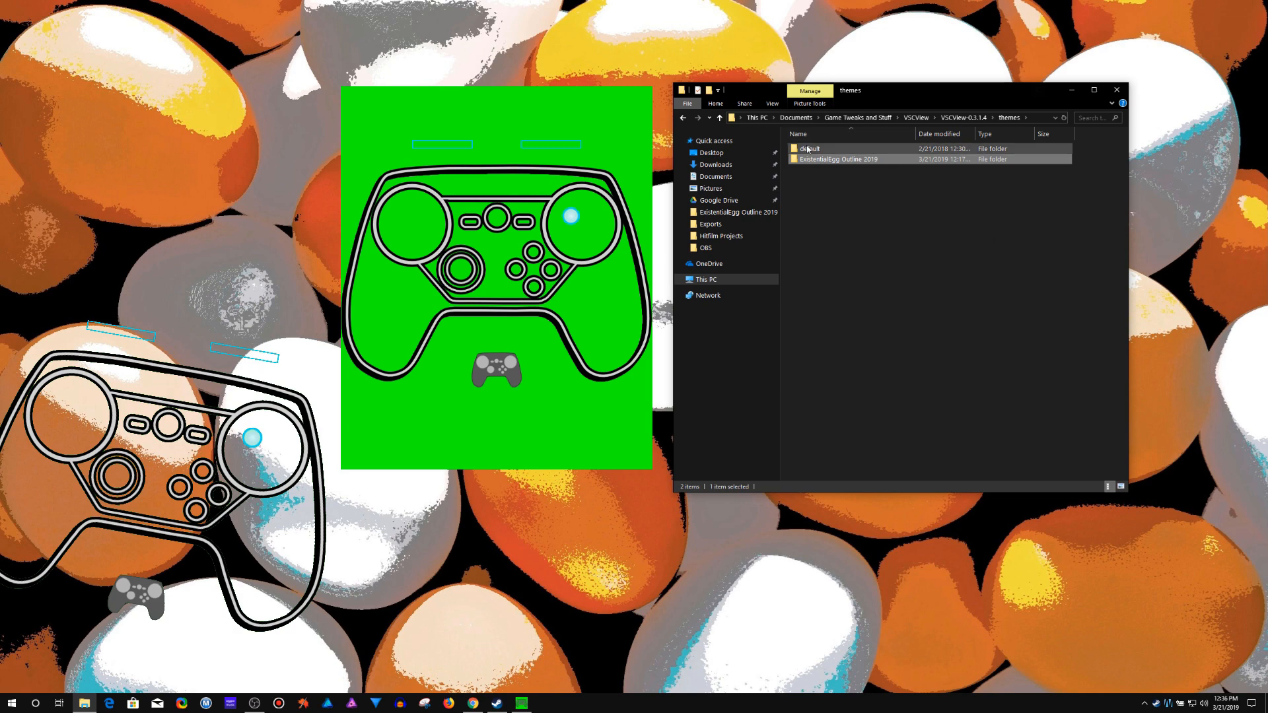
- Reopen the ExistentialEgg Outline 2019 folder to reveal its all.json
{"action": "double_click", "coordinate": [810, 148]}
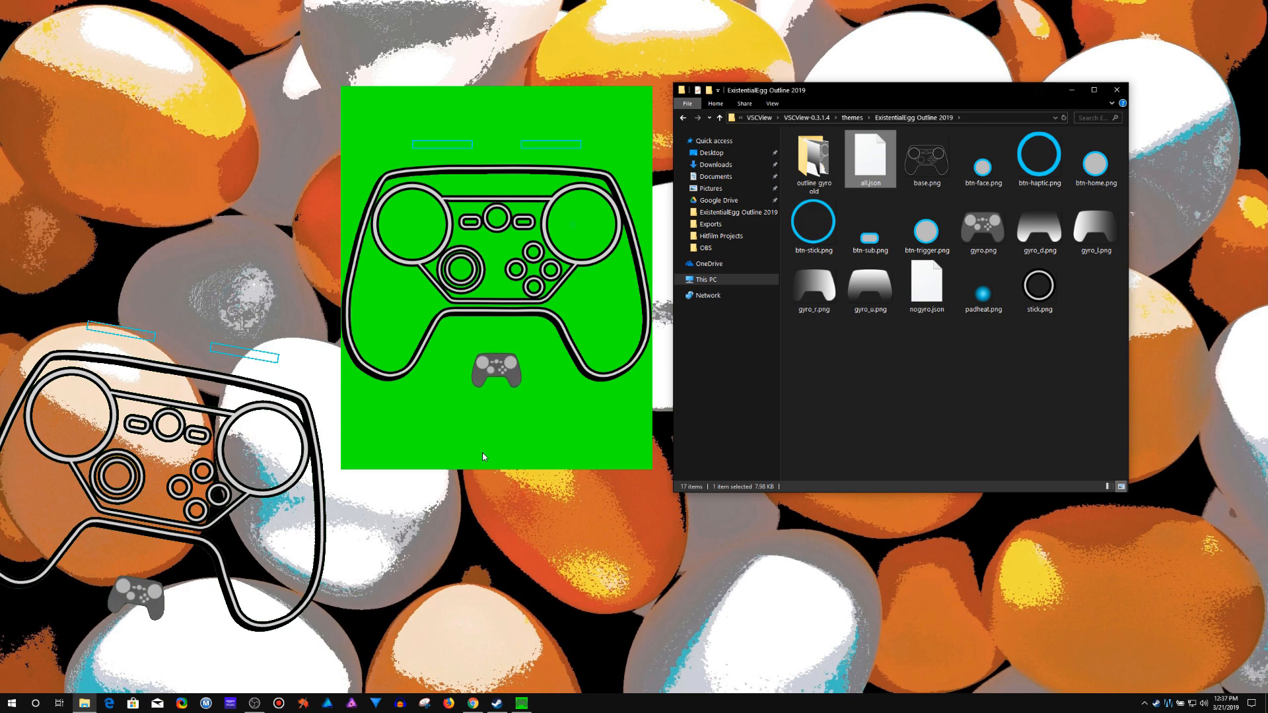
{"action": "mouse_move", "coordinate": [518, 442]}
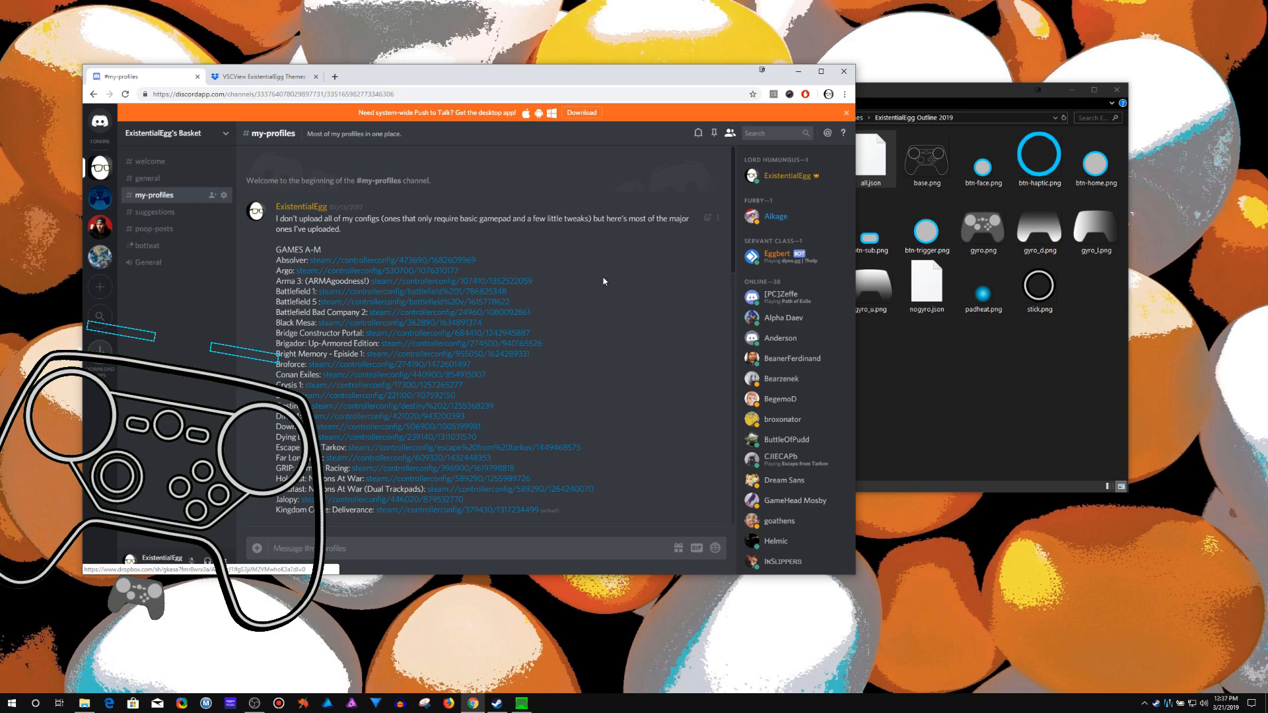
{"action": "mouse_move", "coordinate": [482, 337]}
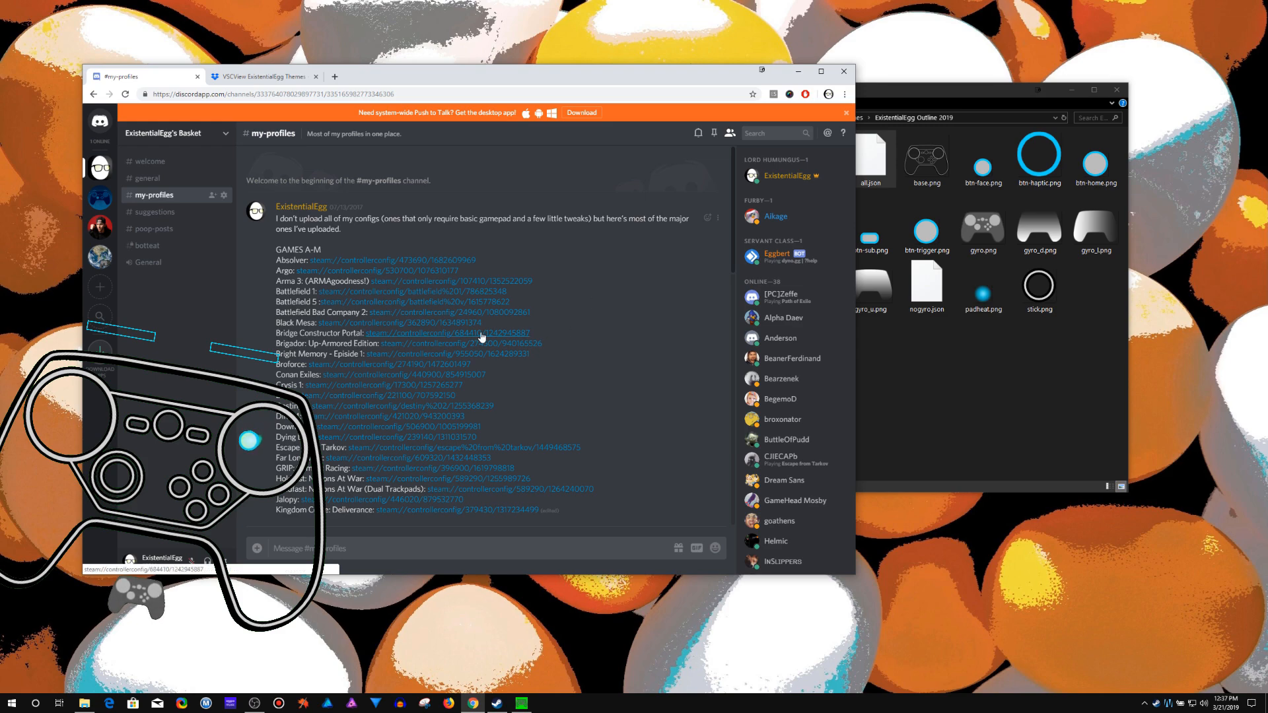
{"action": "mouse_move", "coordinate": [447, 339]}
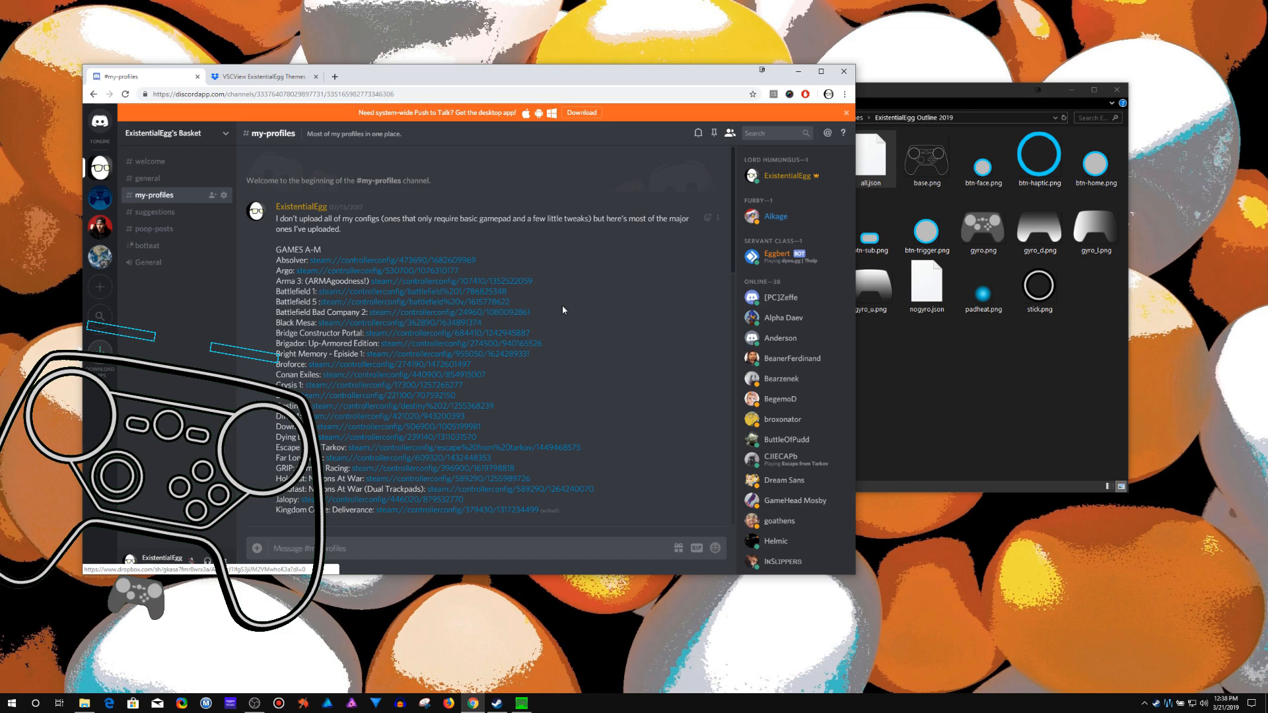
- Find the My VSCView Themes Dropbox link in #my-profiles and open it
{"action": "scroll", "scroll_direction": "down", "scroll_amount": 3}
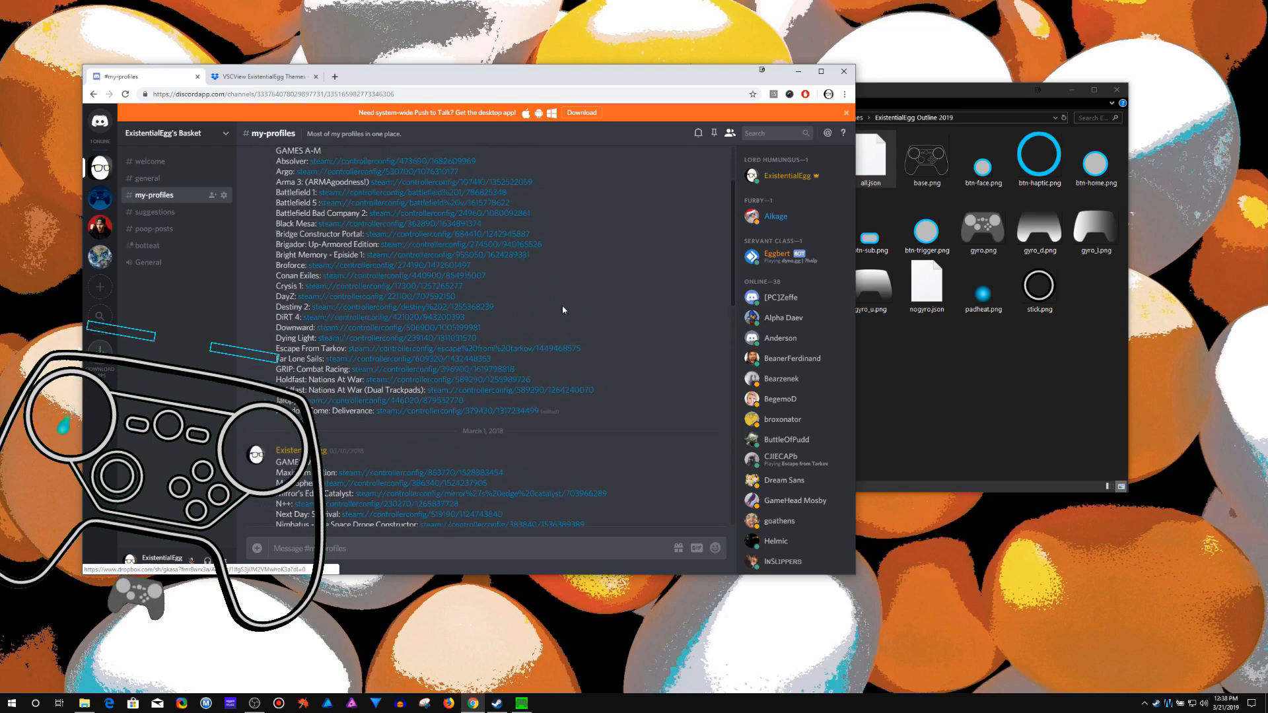
{"action": "scroll", "scroll_direction": "down", "scroll_amount": 3}
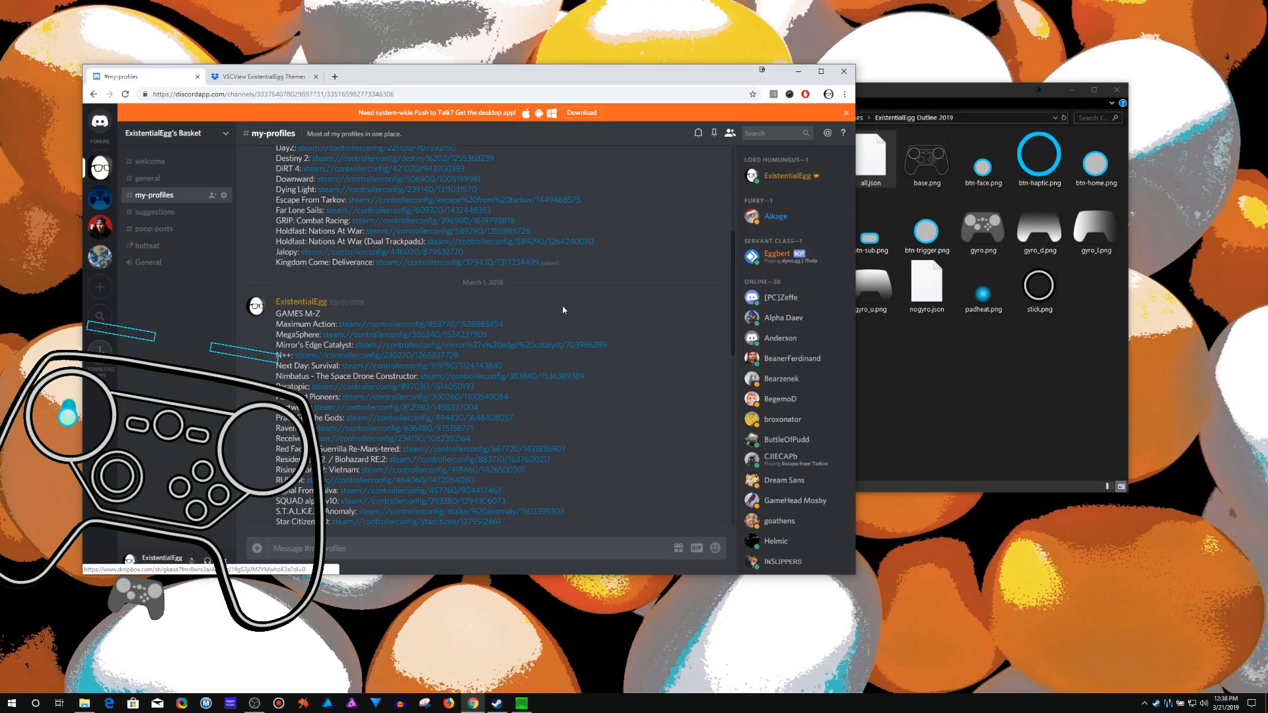
{"action": "scroll", "scroll_direction": "down", "scroll_amount": 3}
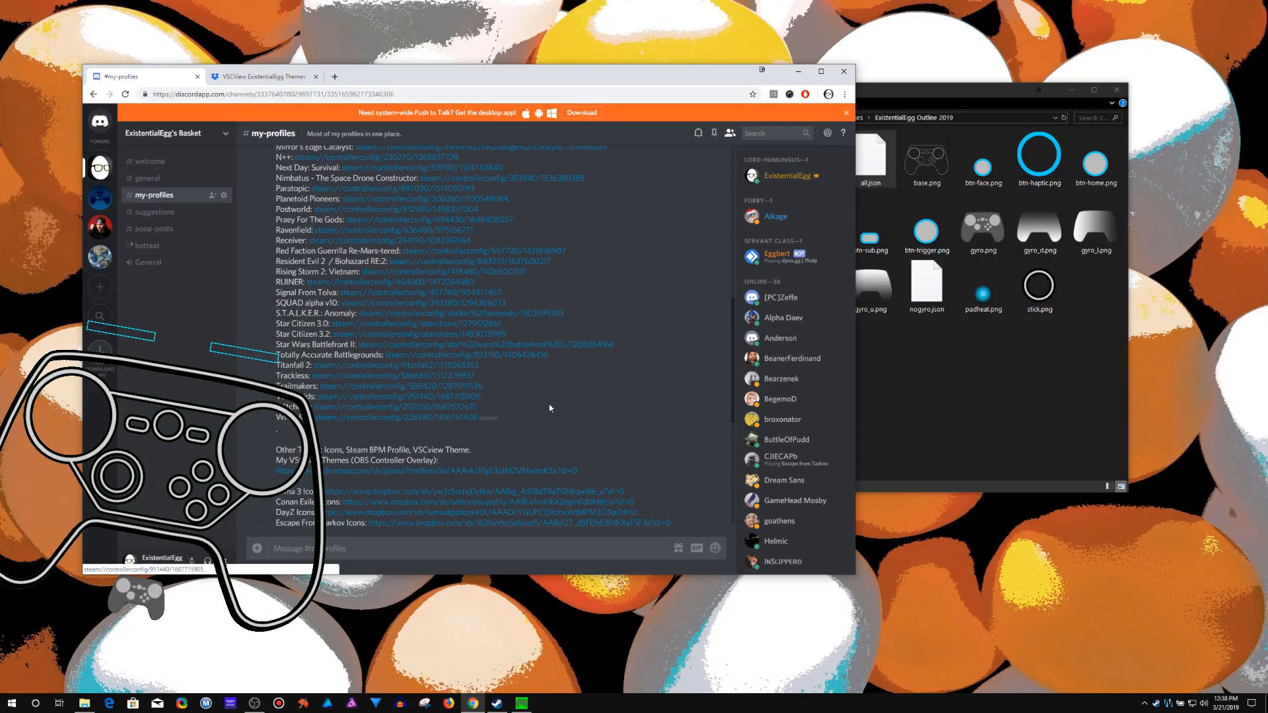
{"action": "mouse_move", "coordinate": [588, 451]}
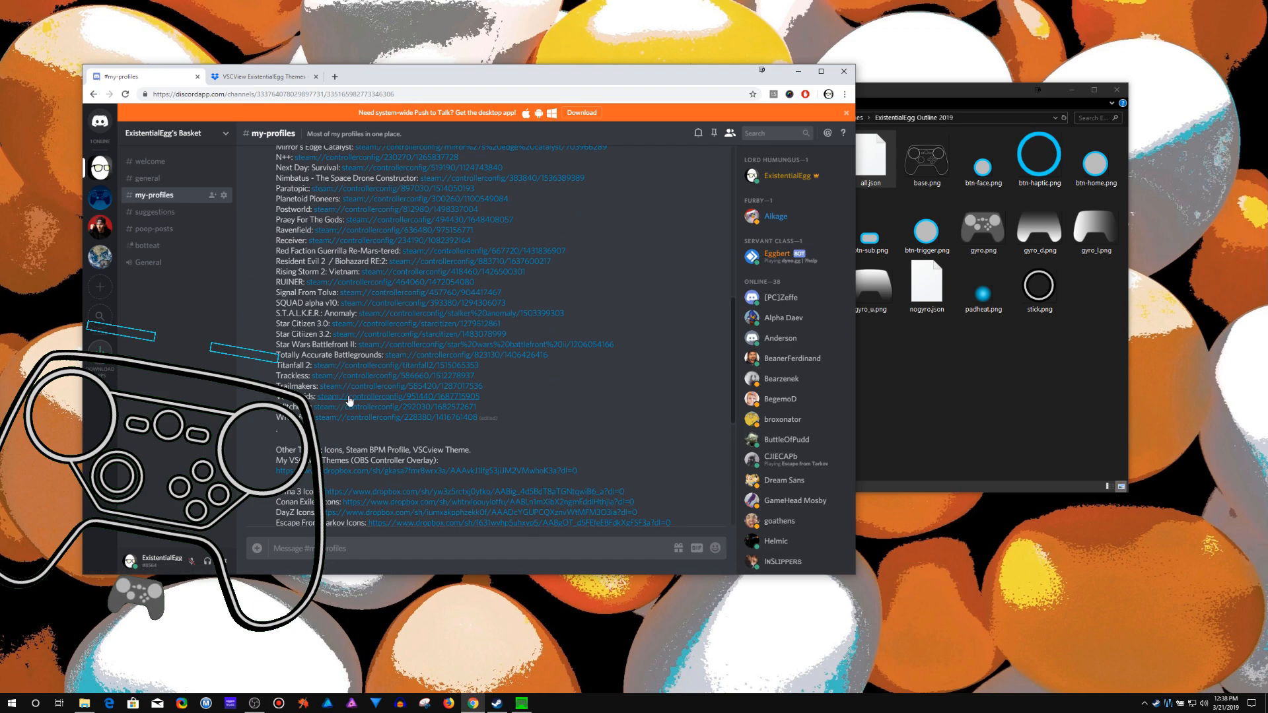
{"action": "mouse_move", "coordinate": [352, 397]}
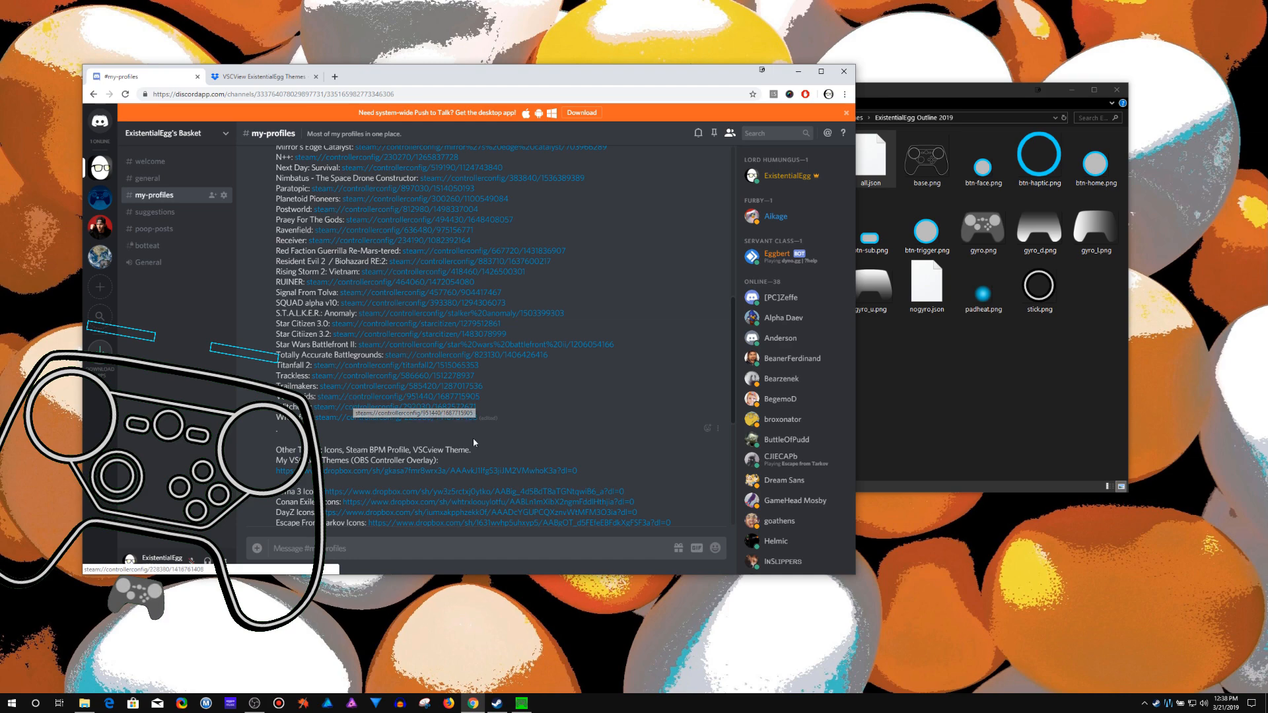
{"action": "scroll", "scroll_direction": "down", "scroll_amount": 3}
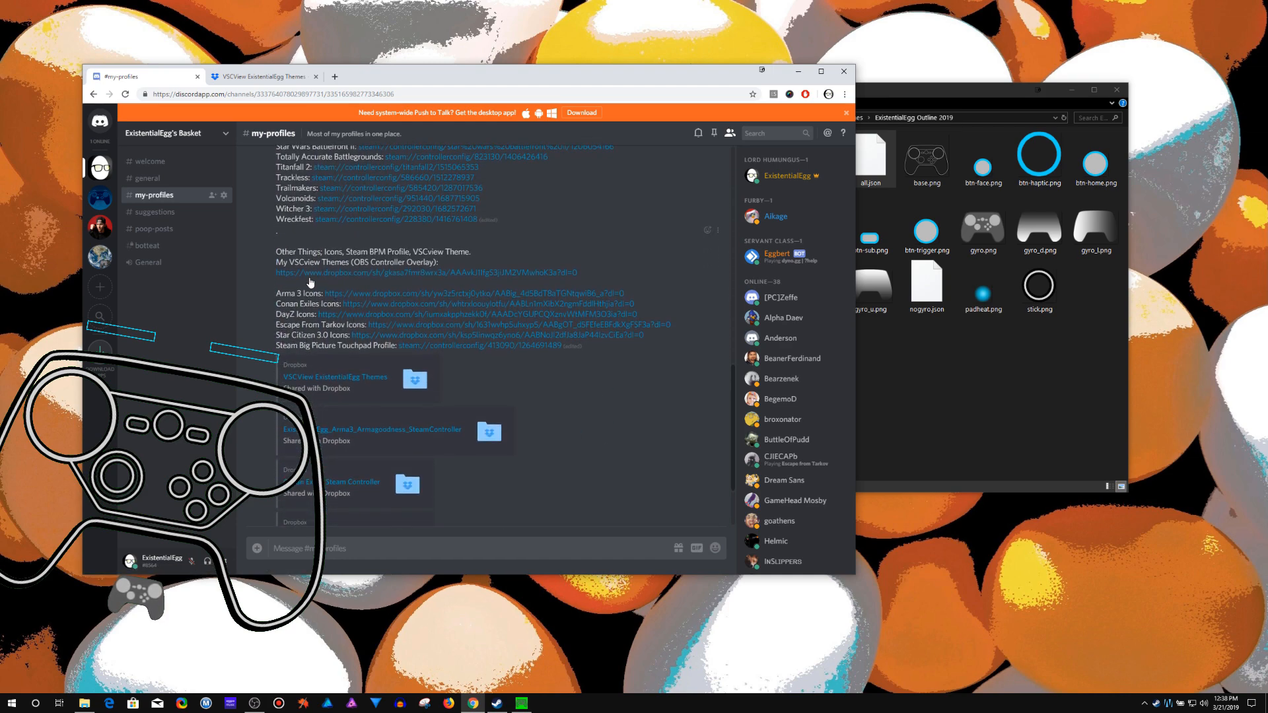
{"action": "mouse_move", "coordinate": [403, 277]}
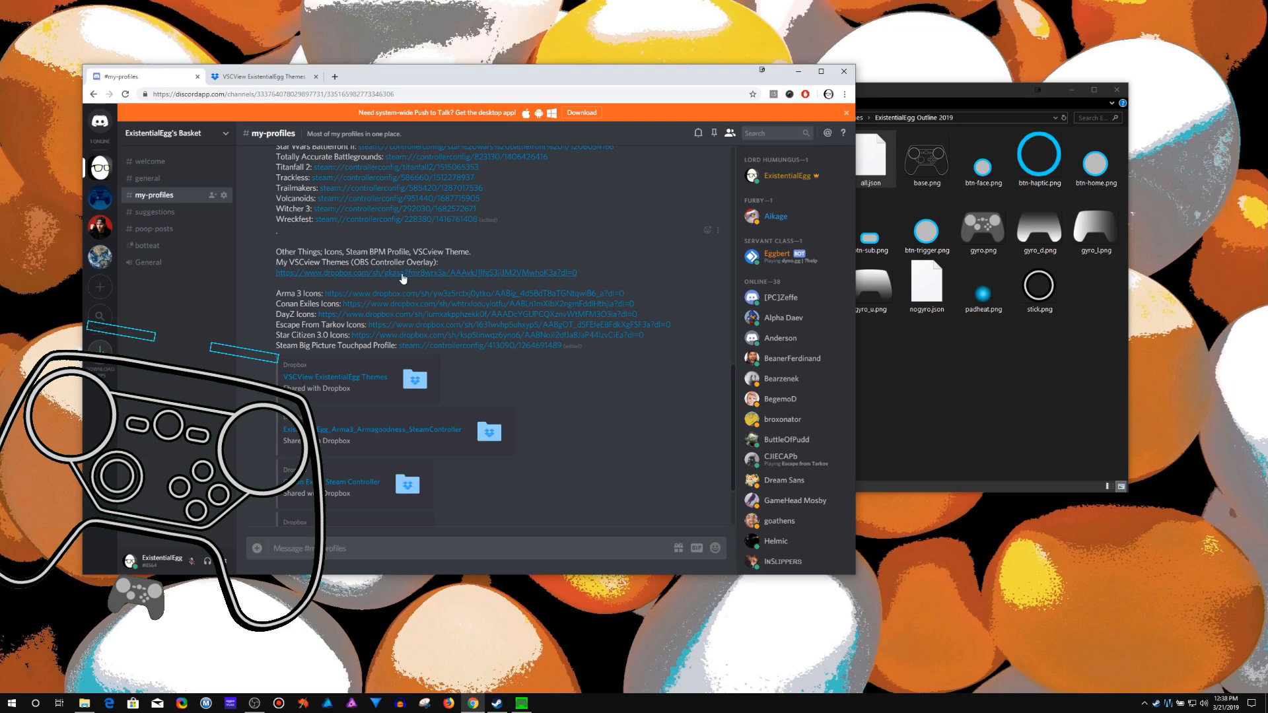
{"action": "left_click", "coordinate": [259, 76]}
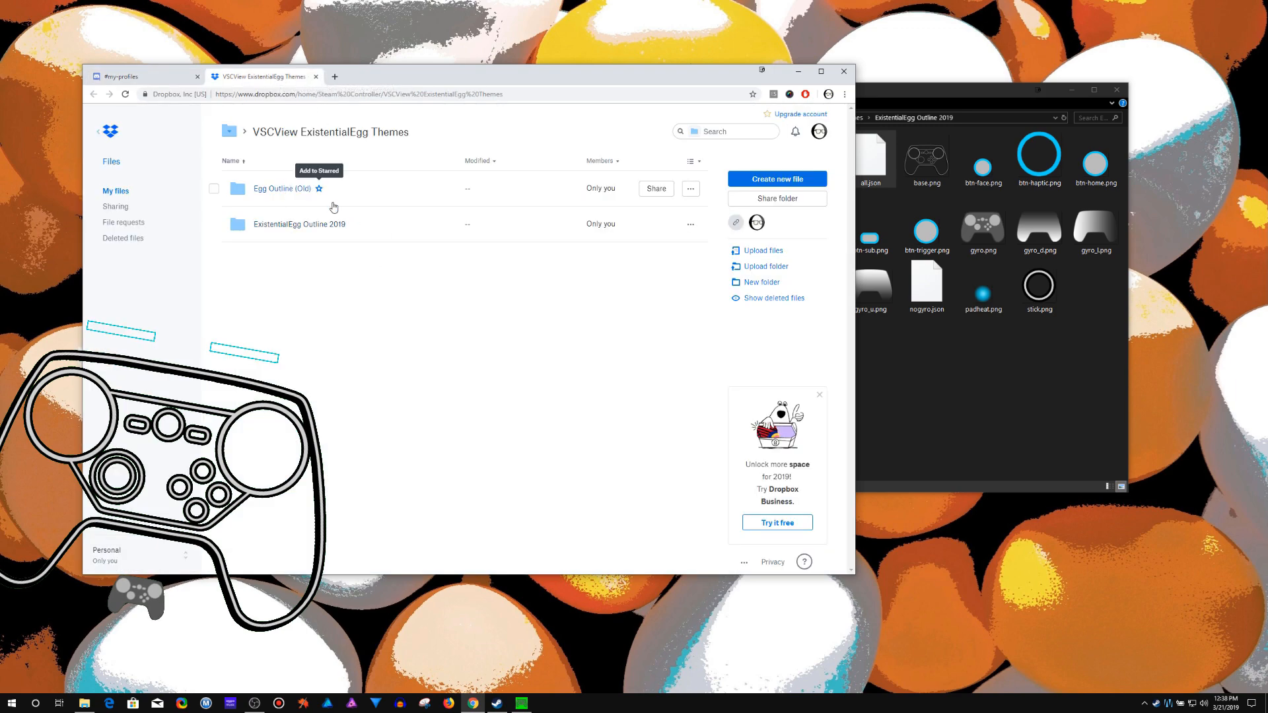
{"action": "mouse_move", "coordinate": [152, 83]}
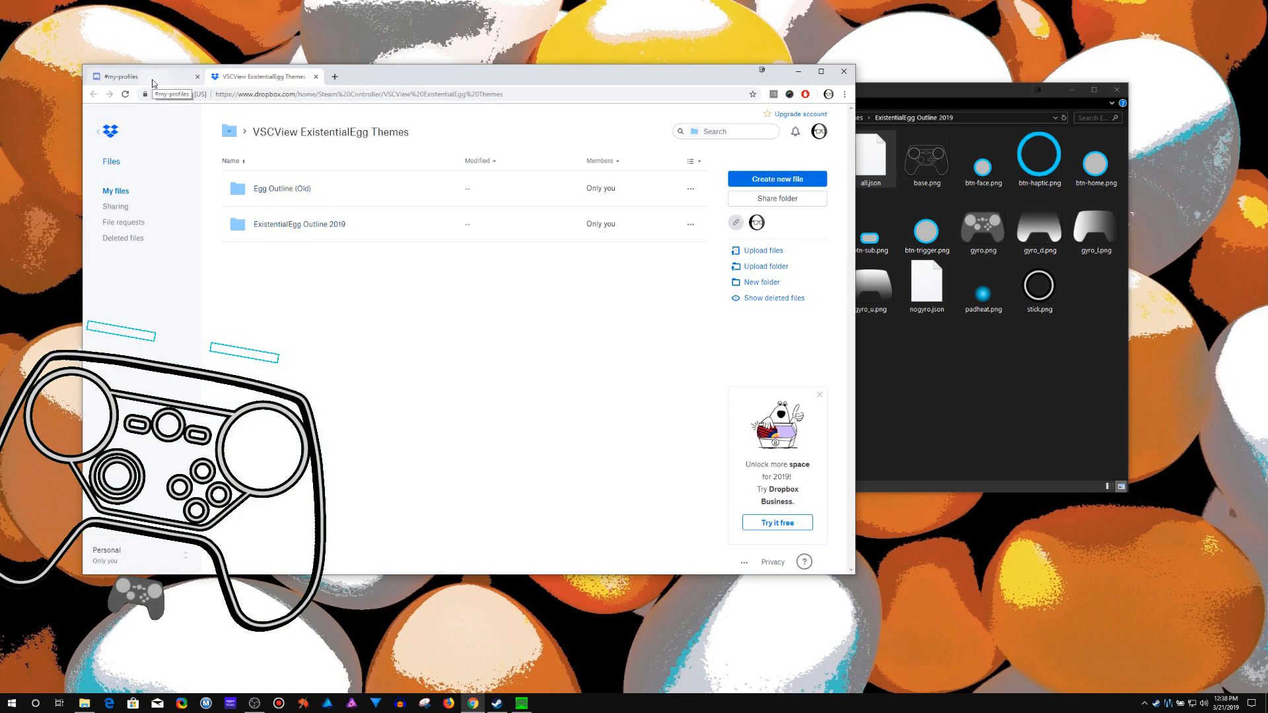
{"action": "left_click", "coordinate": [119, 76]}
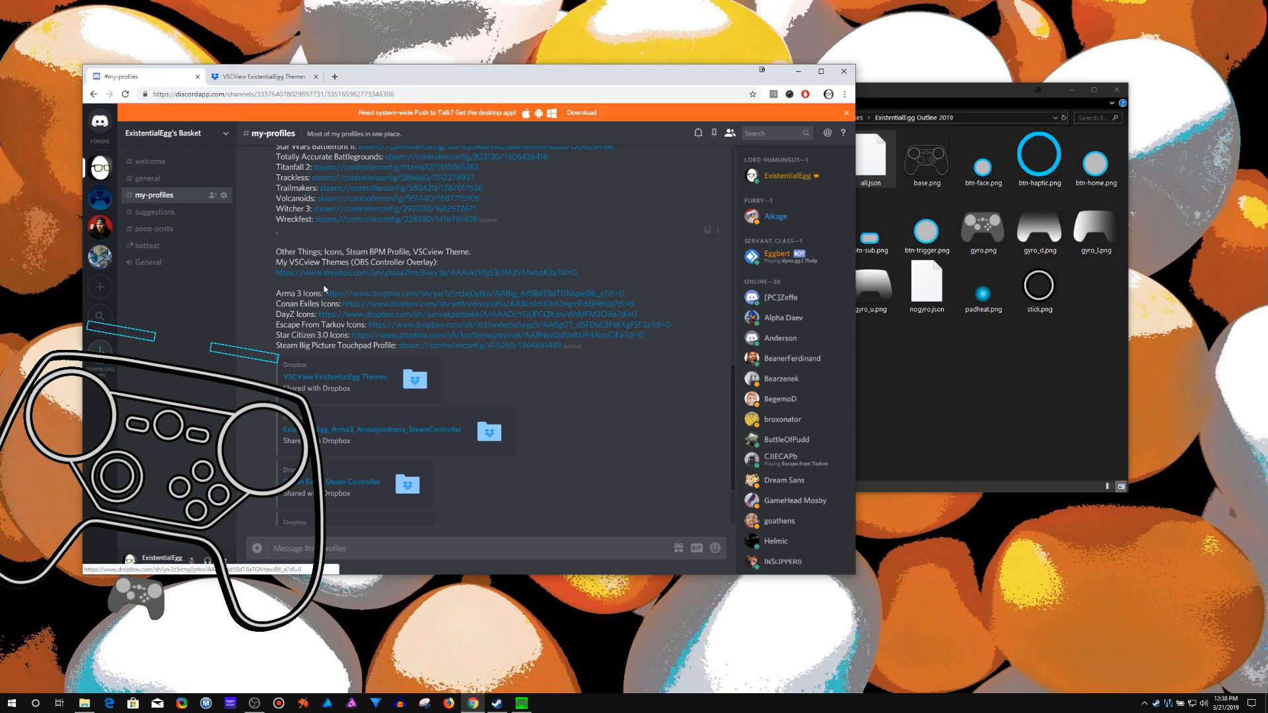